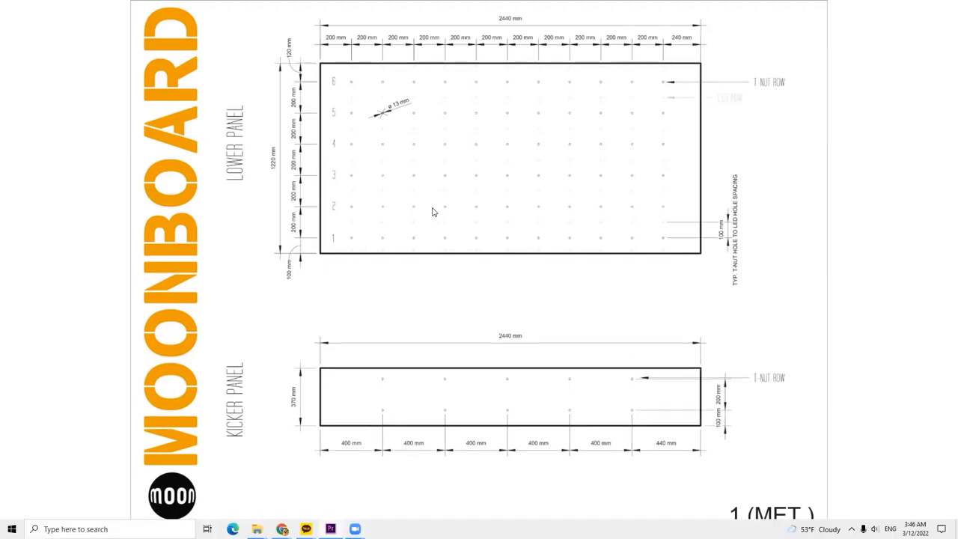
{"action": "mouse_move", "coordinate": [427, 210]}
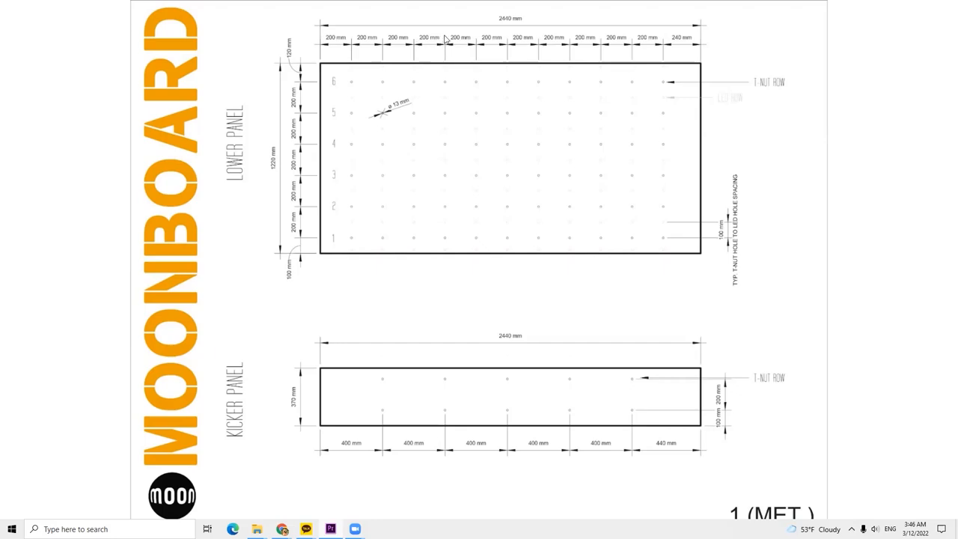
{"action": "mouse_move", "coordinate": [480, 210]}
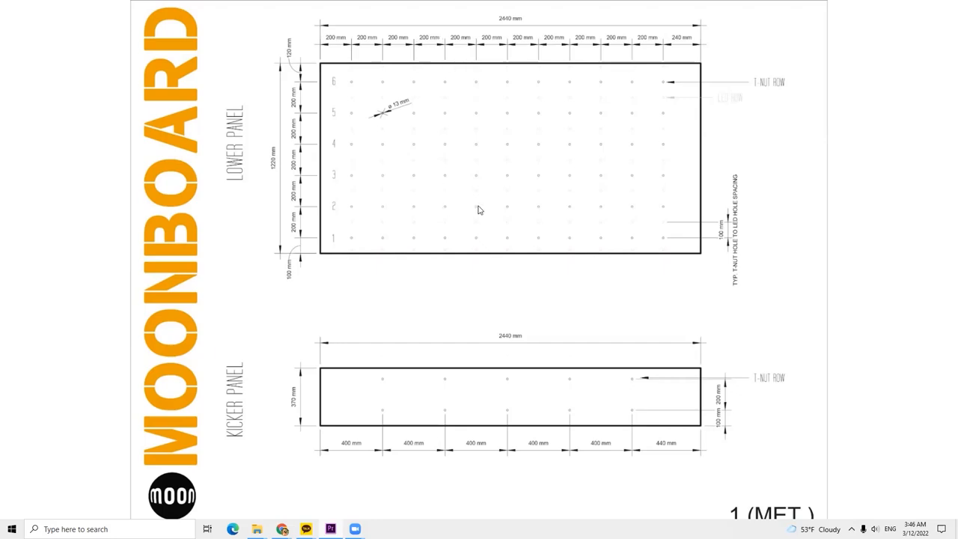
{"action": "mouse_move", "coordinate": [564, 209]}
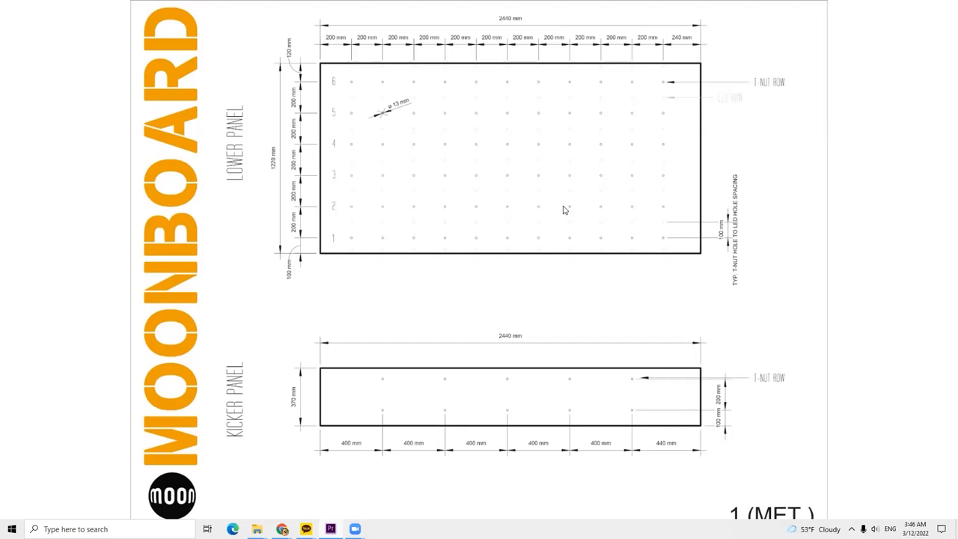
{"action": "mouse_move", "coordinate": [417, 192]}
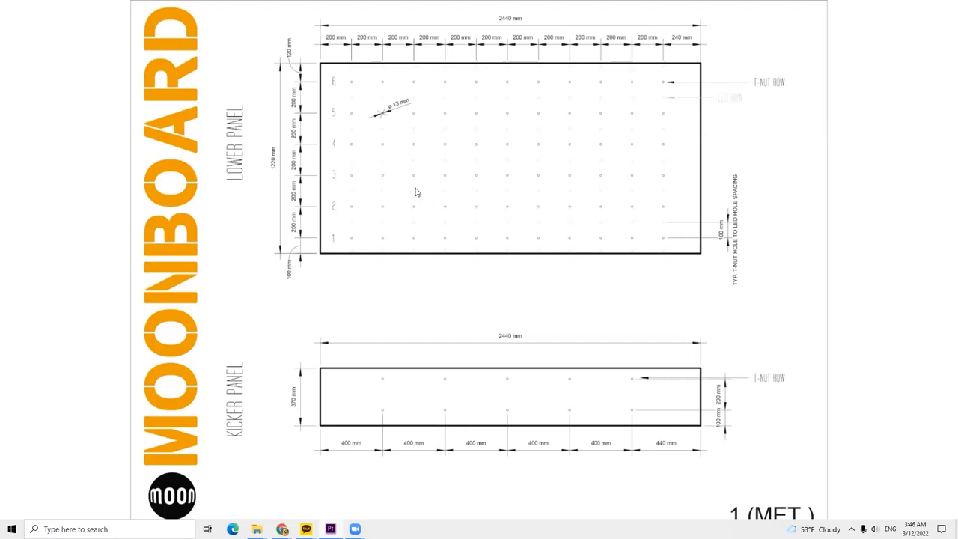
{"action": "mouse_move", "coordinate": [403, 182]}
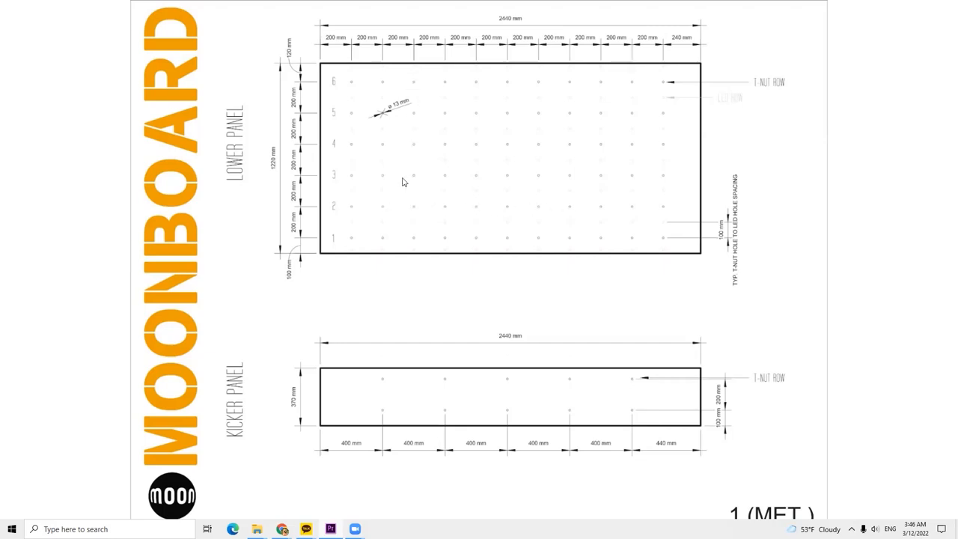
{"action": "mouse_move", "coordinate": [303, 126]}
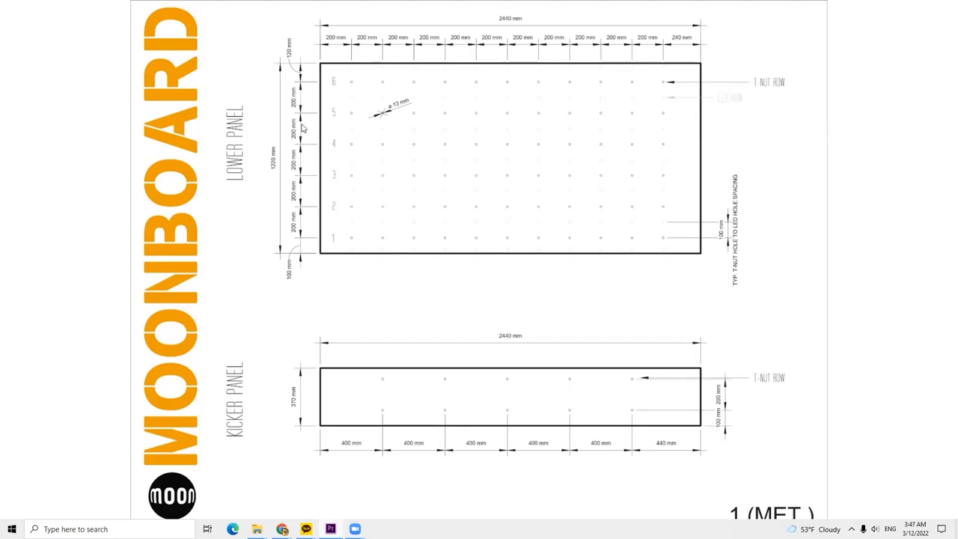
- Scroll to page 2 of the Moonboard drawing showing the top and middle panel layouts
{"action": "scroll", "scroll_direction": "down", "scroll_amount": 3}
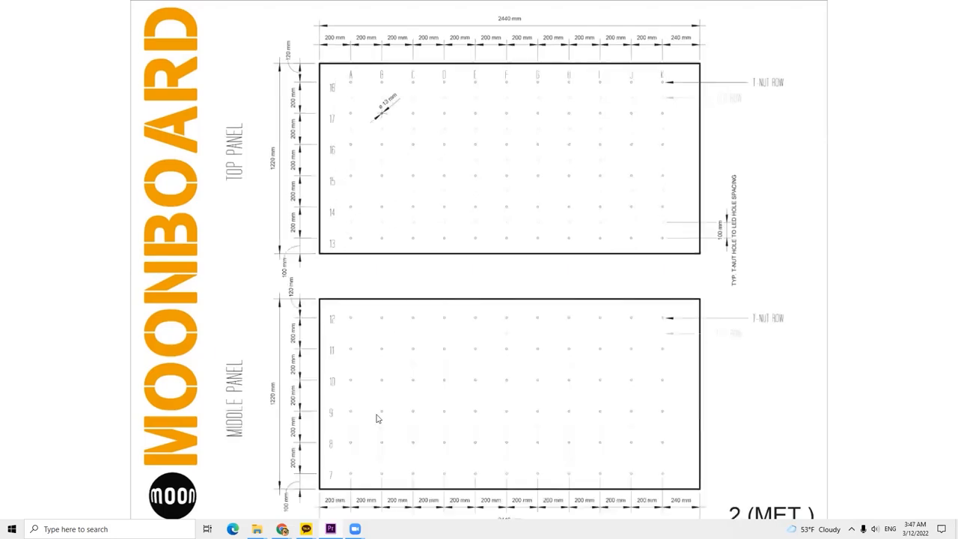
{"action": "mouse_move", "coordinate": [366, 248]}
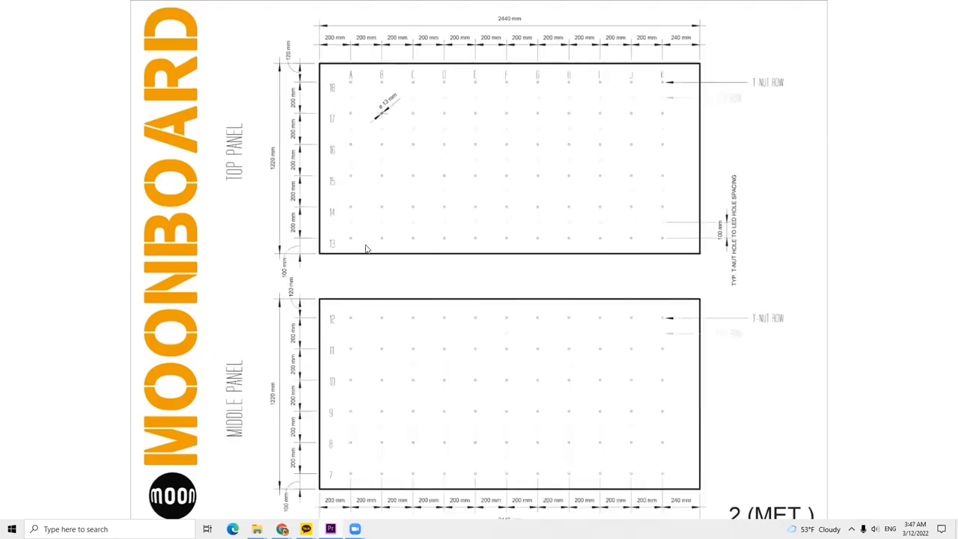
{"action": "mouse_move", "coordinate": [370, 265]}
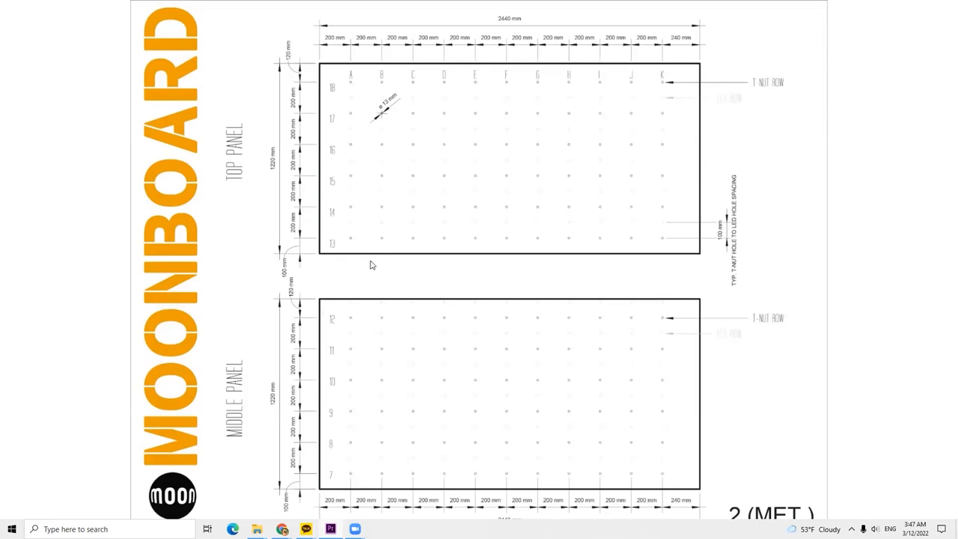
{"action": "mouse_move", "coordinate": [352, 479]}
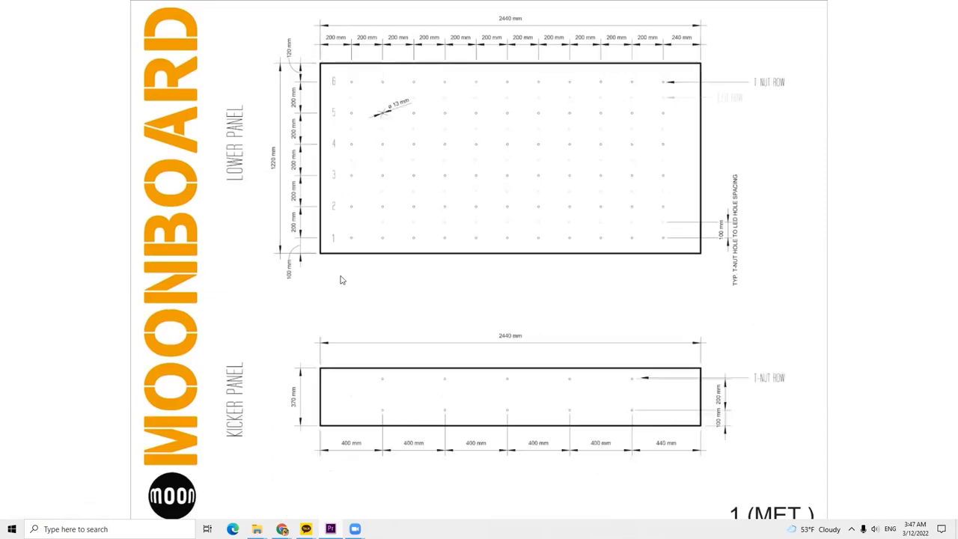
{"action": "mouse_move", "coordinate": [290, 42]}
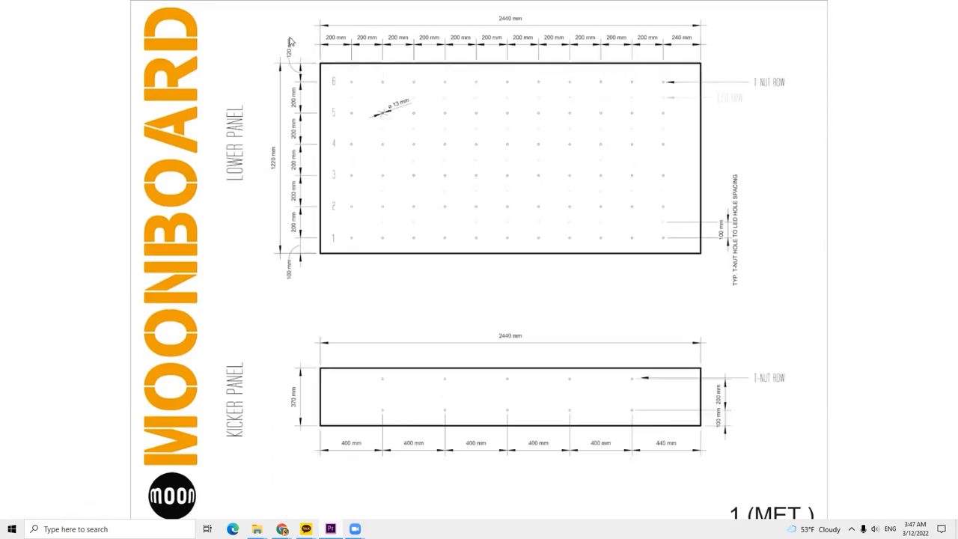
{"action": "mouse_move", "coordinate": [376, 187]}
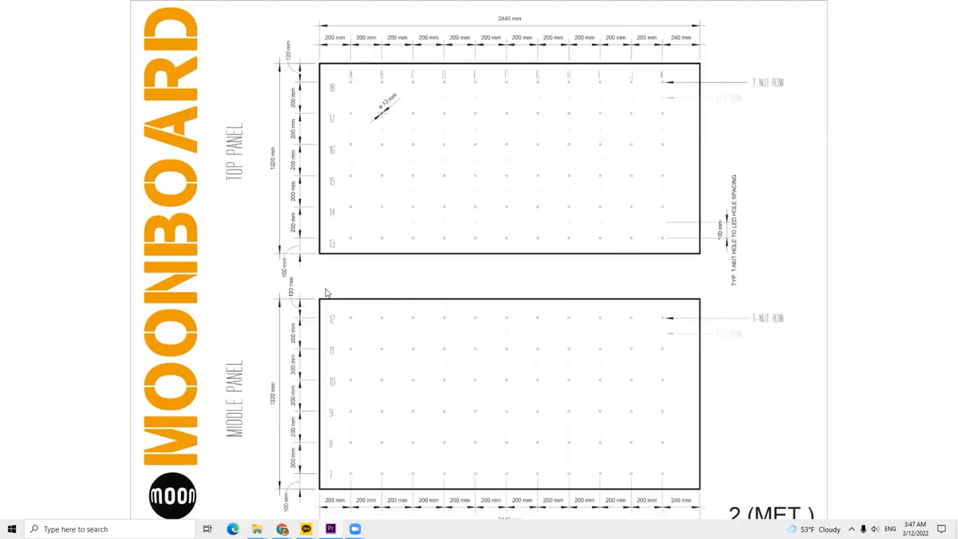
{"action": "mouse_move", "coordinate": [314, 236]}
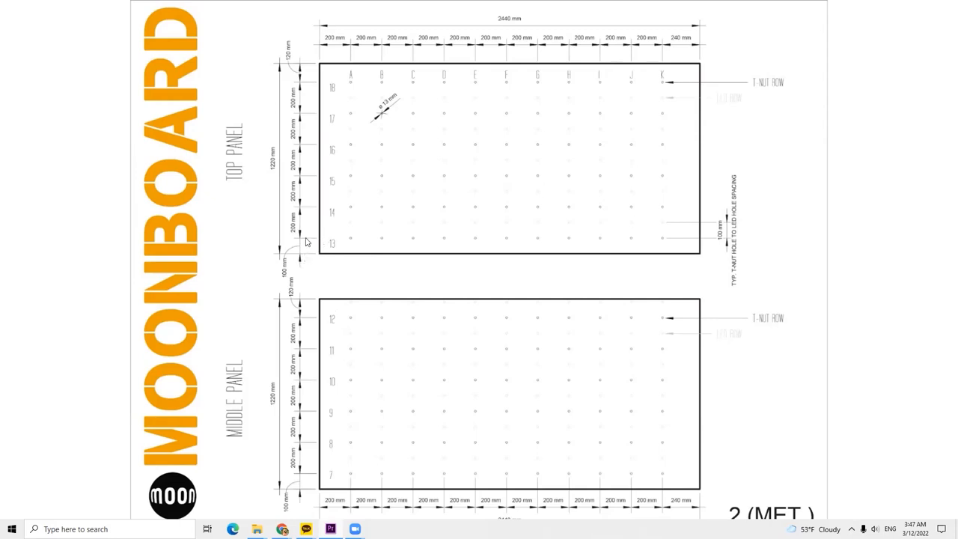
{"action": "mouse_move", "coordinate": [303, 357]}
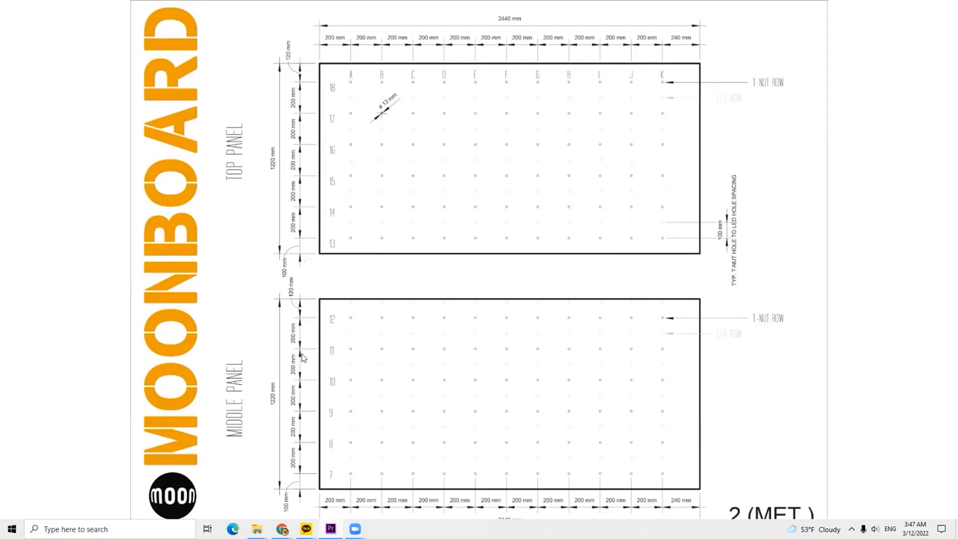
{"action": "mouse_move", "coordinate": [306, 261]}
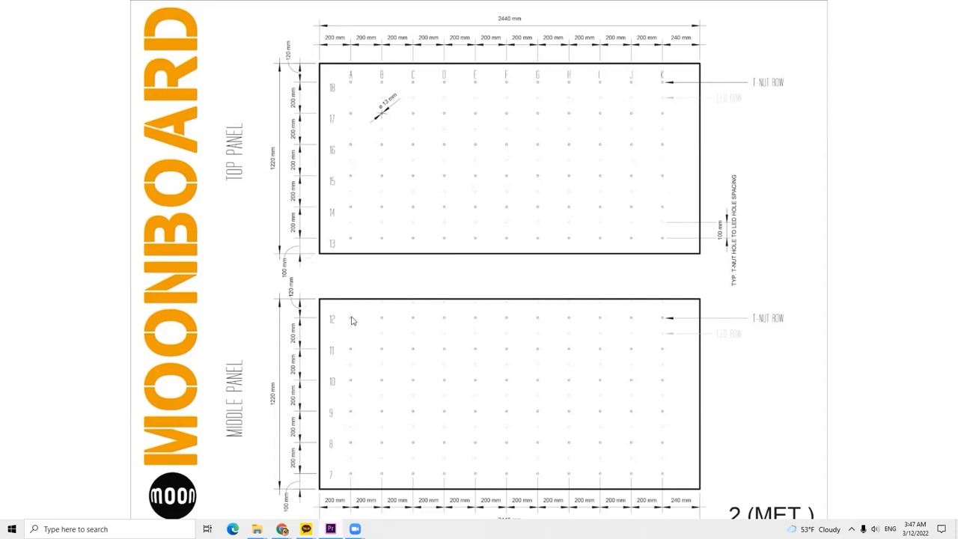
{"action": "mouse_move", "coordinate": [482, 325]}
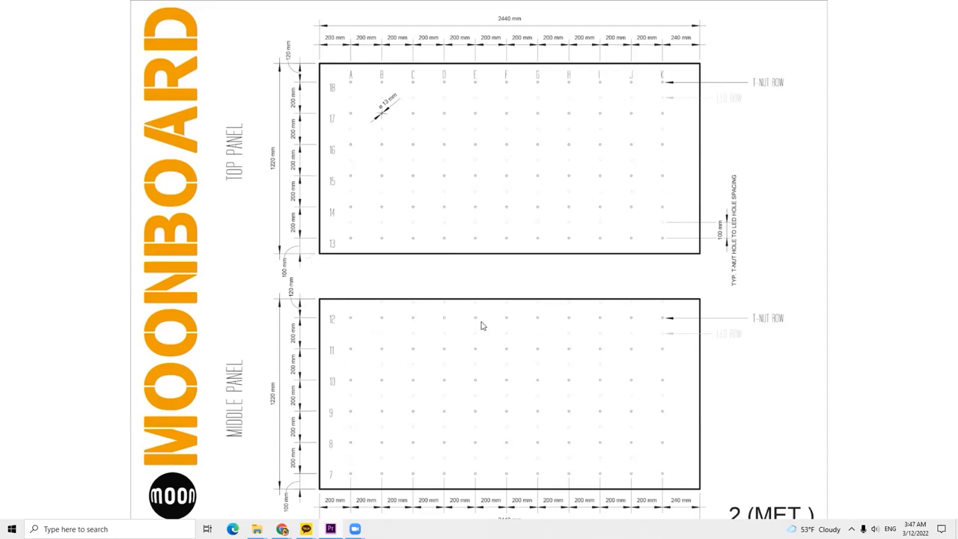
{"action": "mouse_move", "coordinate": [531, 26]}
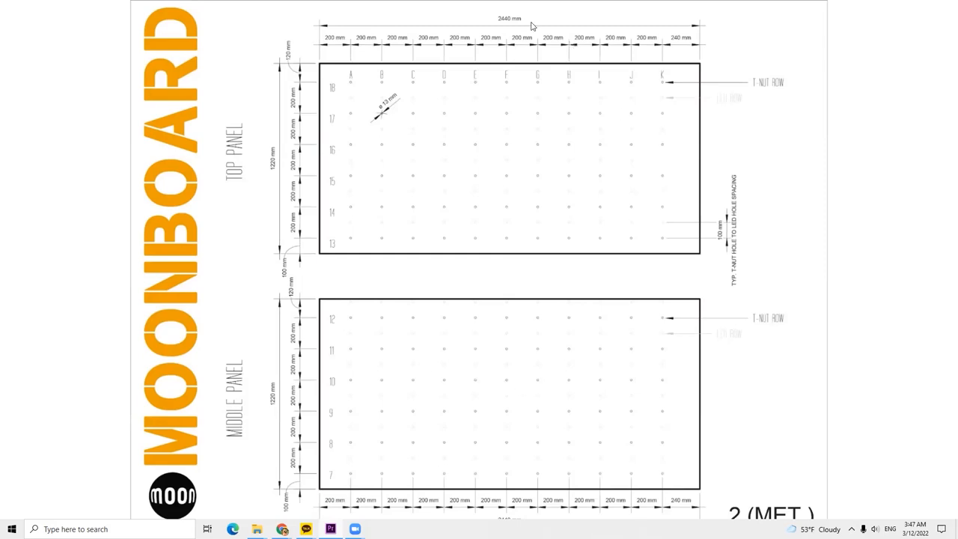
{"action": "mouse_move", "coordinate": [503, 56]}
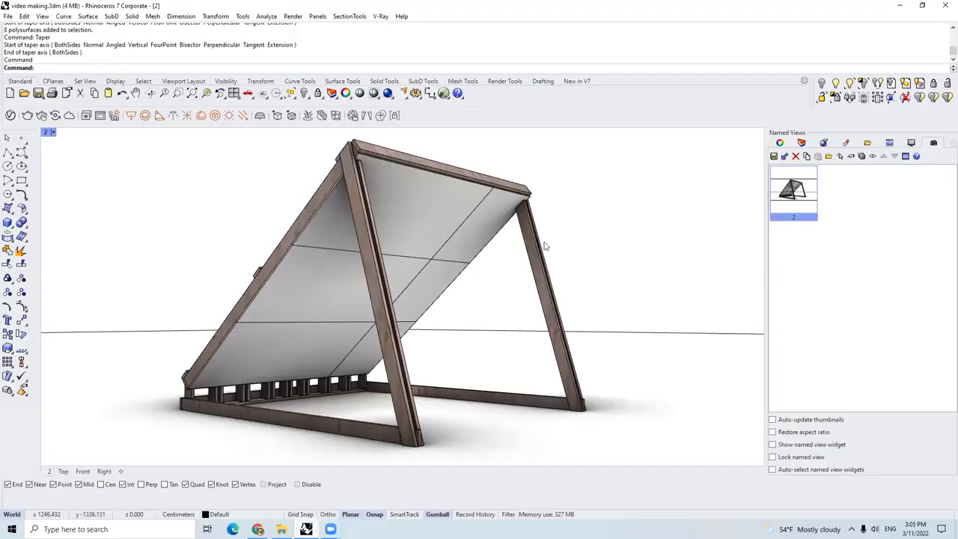
{"action": "mouse_move", "coordinate": [545, 248]}
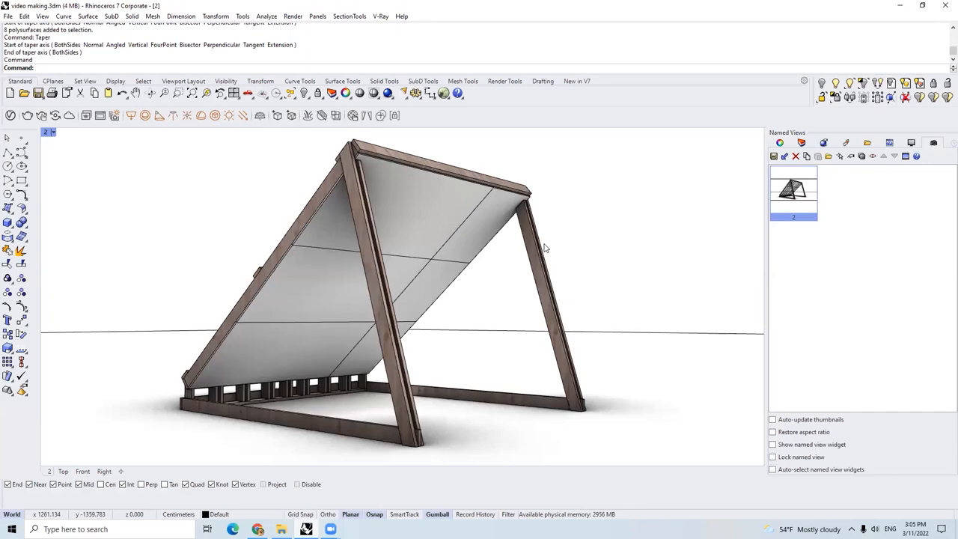
{"action": "mouse_move", "coordinate": [486, 250]}
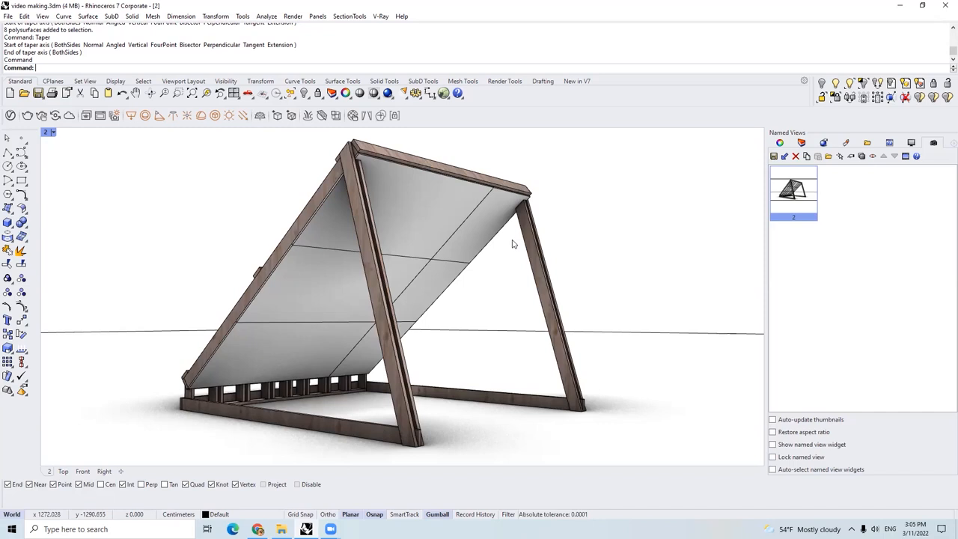
{"action": "mouse_move", "coordinate": [483, 242]}
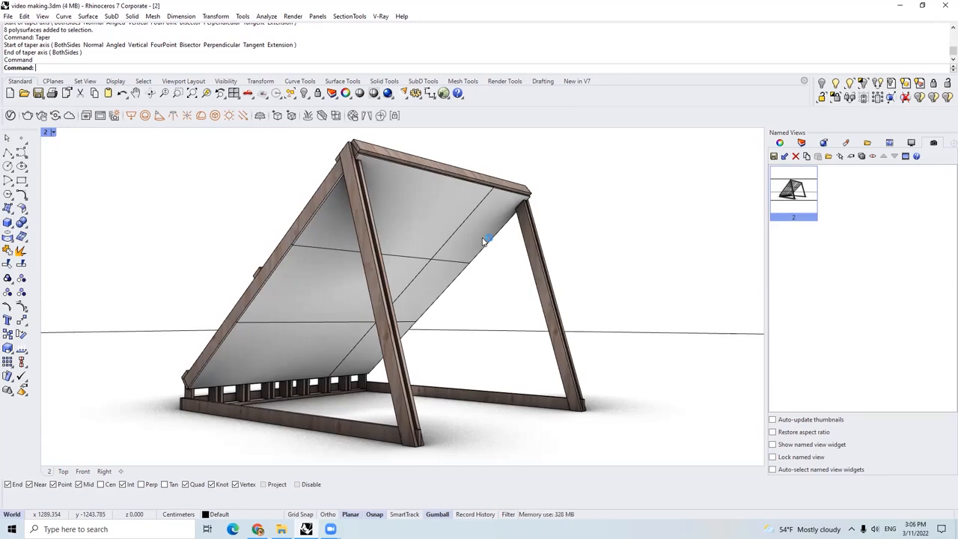
- Hide the A-frame wall model so only the yellow Moonboard hold-layout reference shows
{"action": "left_click_drag", "start_coordinate": [487, 239], "coordinate": [618, 248]}
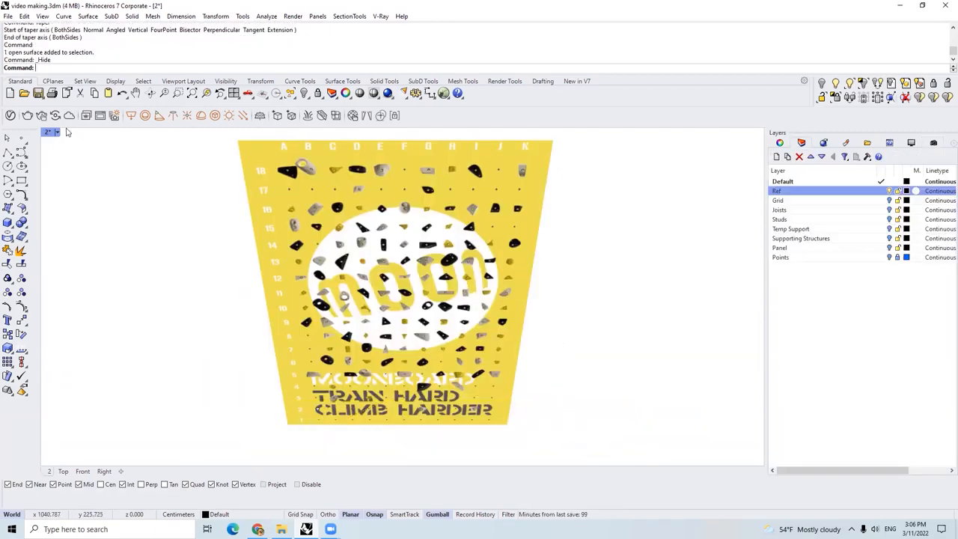
- Switch the viewport to Shaded display and turn on the Joists layer
{"action": "left_click", "coordinate": [57, 133]}
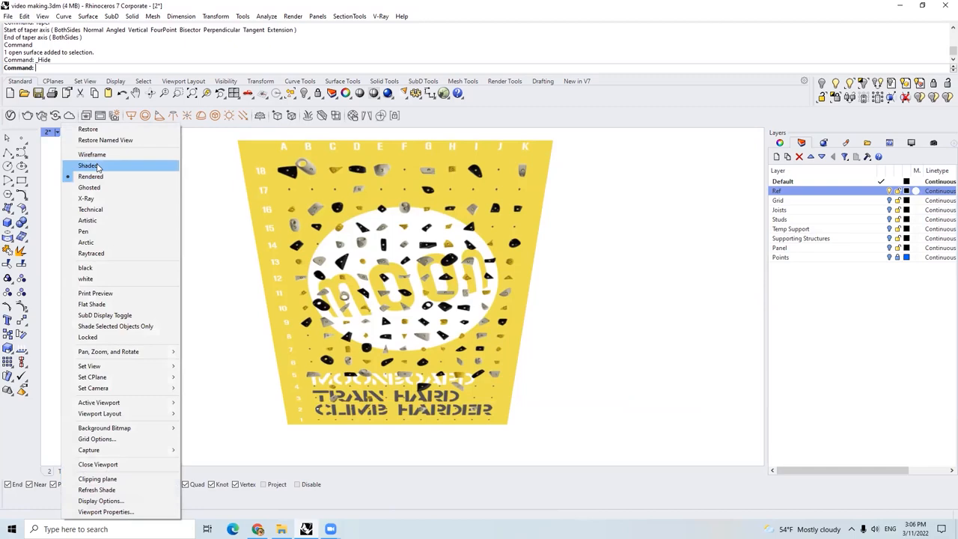
{"action": "left_click", "coordinate": [88, 166]}
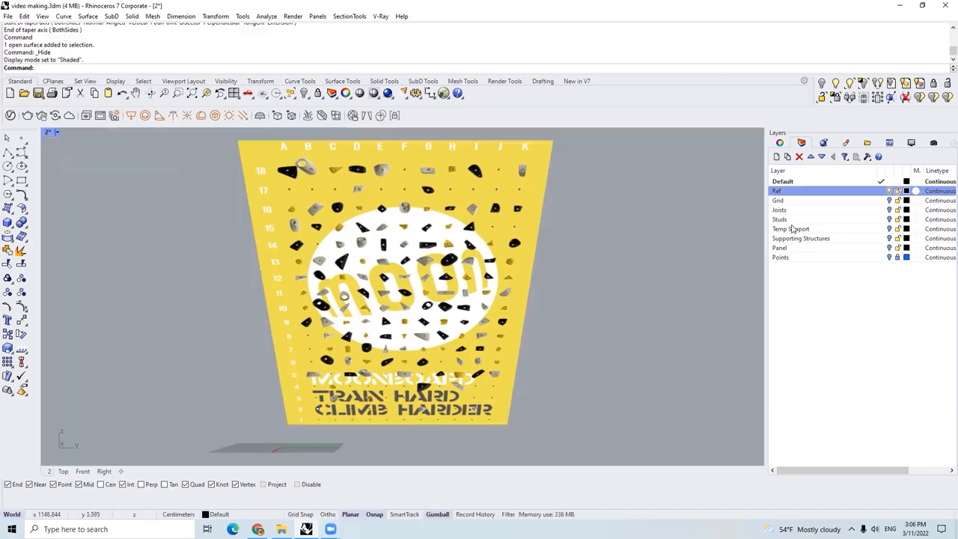
{"action": "left_click", "coordinate": [778, 199]}
{"action": "type", "text": "Taper"}
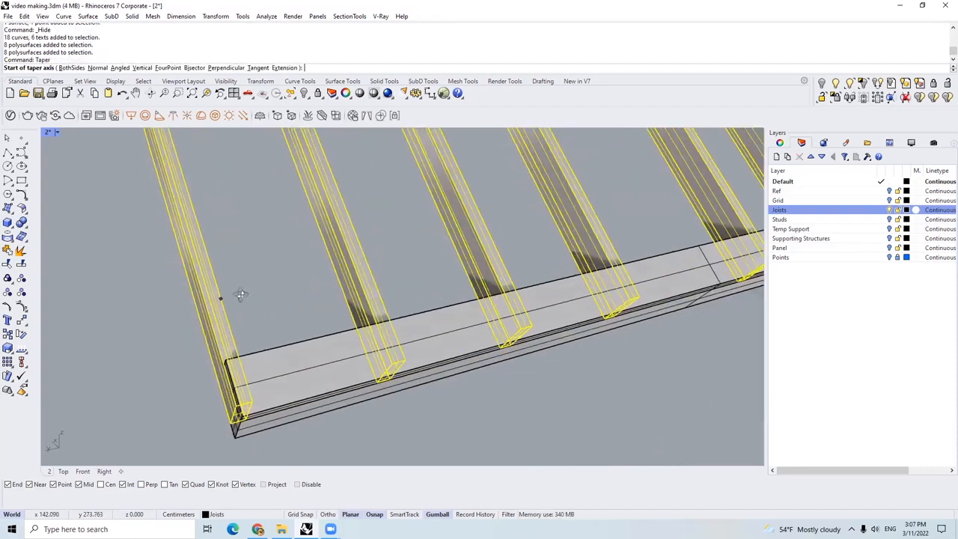
- Select the joists and turn on the Grid layer to view the frame front-on
{"action": "left_click", "coordinate": [389, 265]}
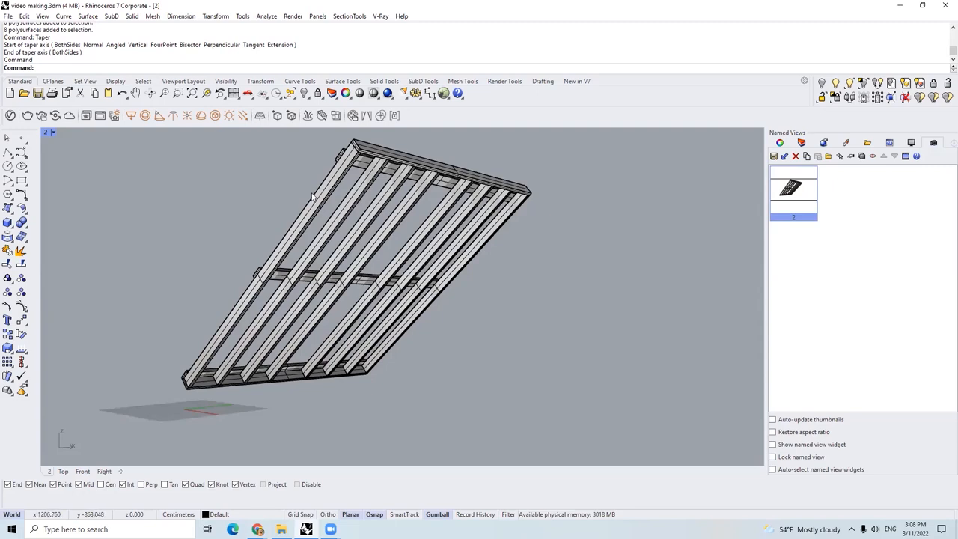
{"action": "mouse_move", "coordinate": [318, 202]}
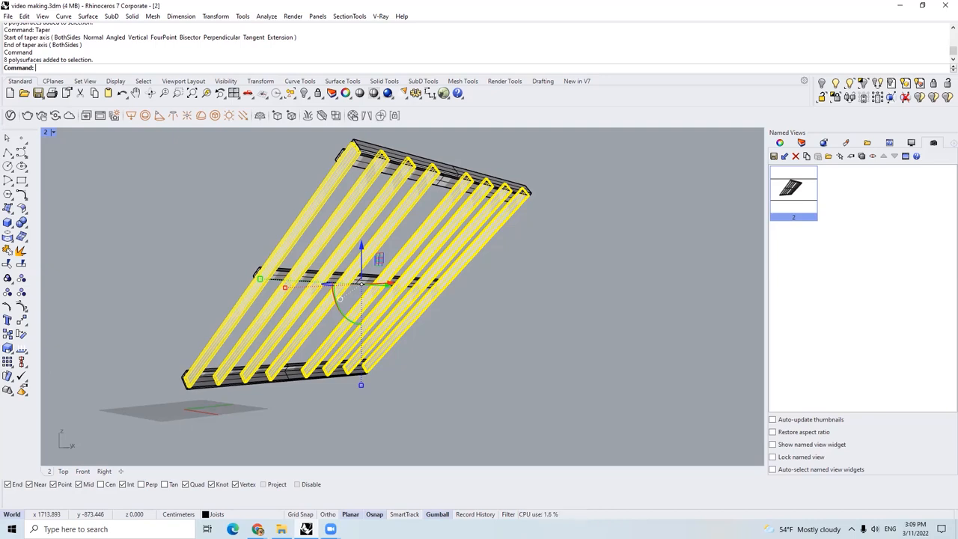
{"action": "left_click", "coordinate": [289, 166]}
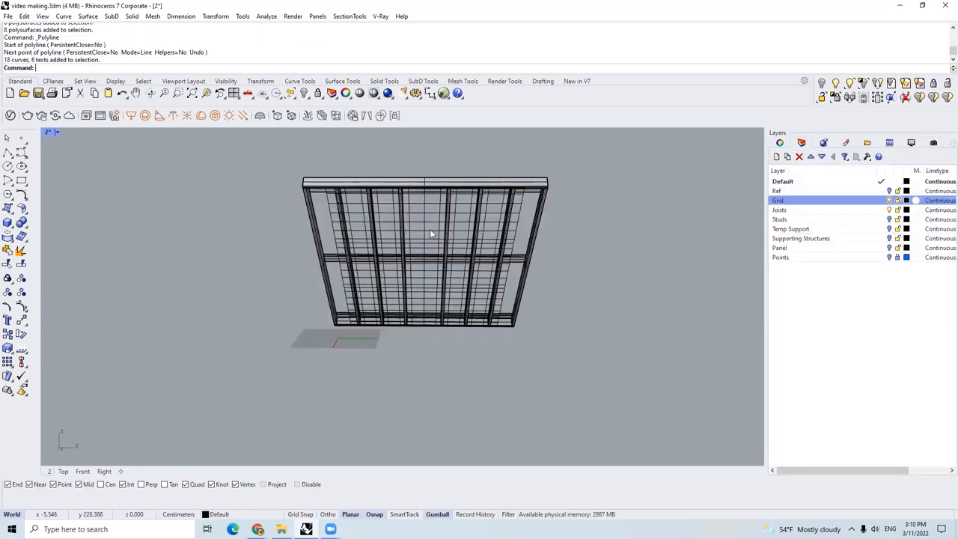
{"action": "left_click_drag", "start_coordinate": [431, 234], "coordinate": [539, 266]}
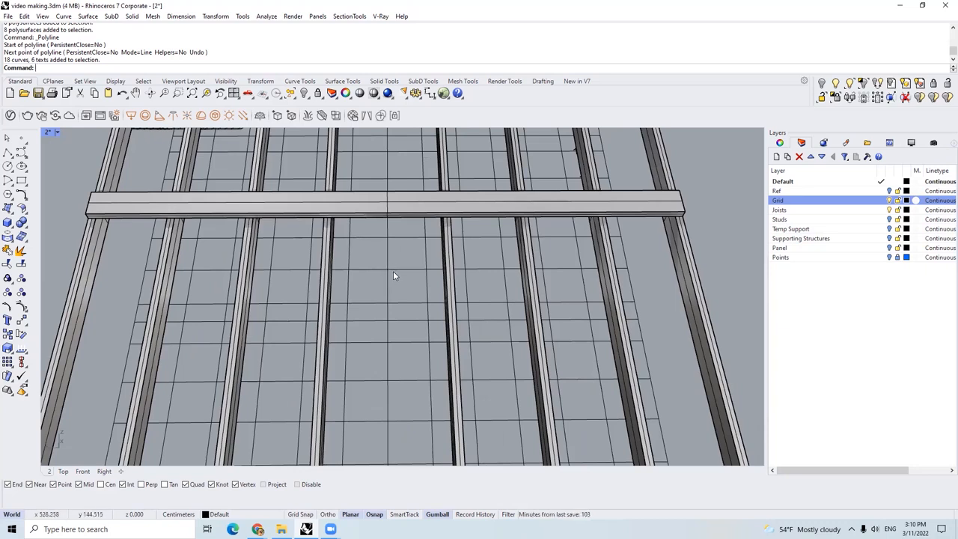
{"action": "mouse_move", "coordinate": [389, 270]}
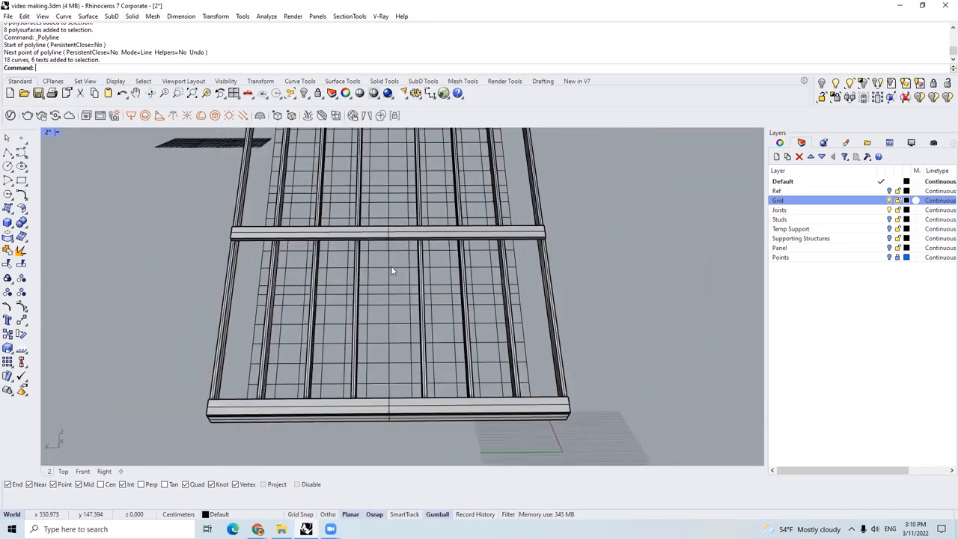
{"action": "left_click_drag", "start_coordinate": [391, 270], "coordinate": [283, 272]}
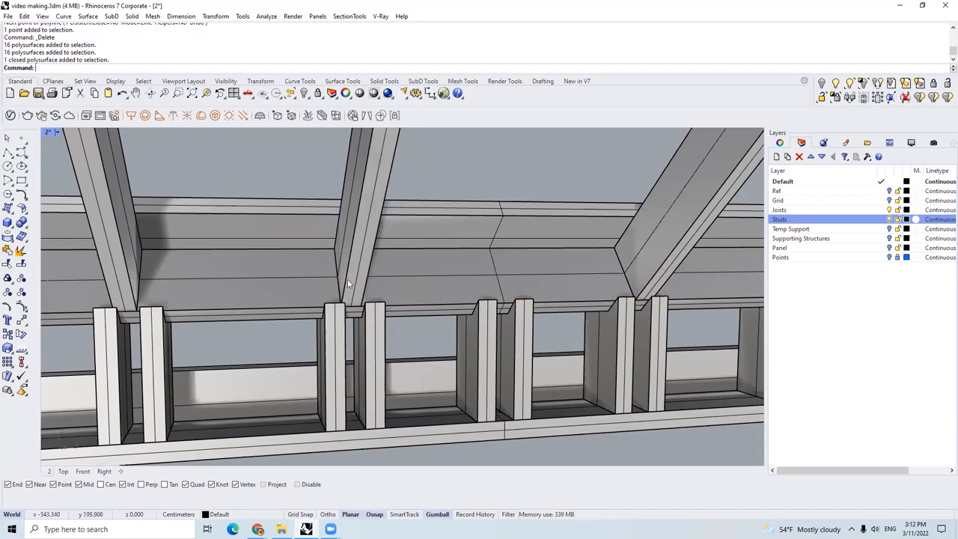
{"action": "mouse_move", "coordinate": [333, 281]}
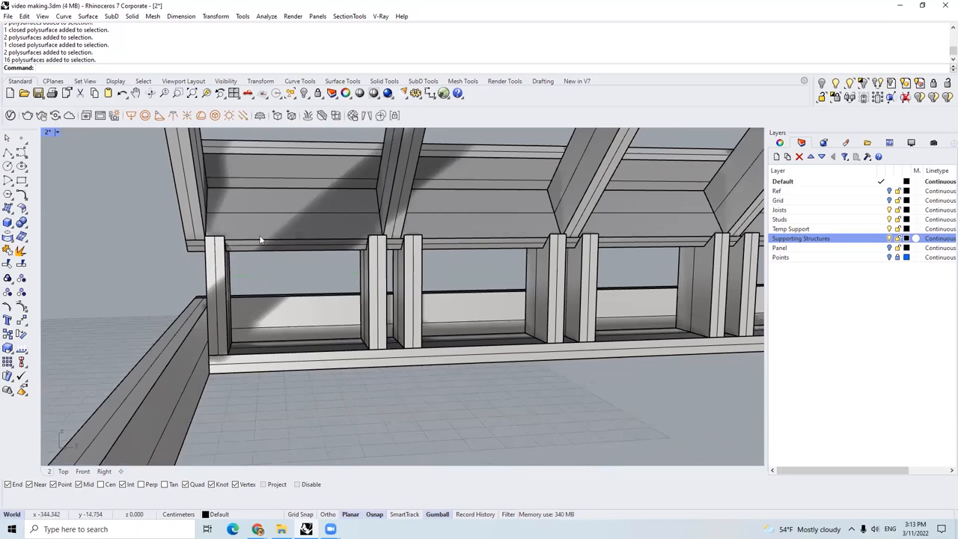
{"action": "mouse_move", "coordinate": [212, 240]}
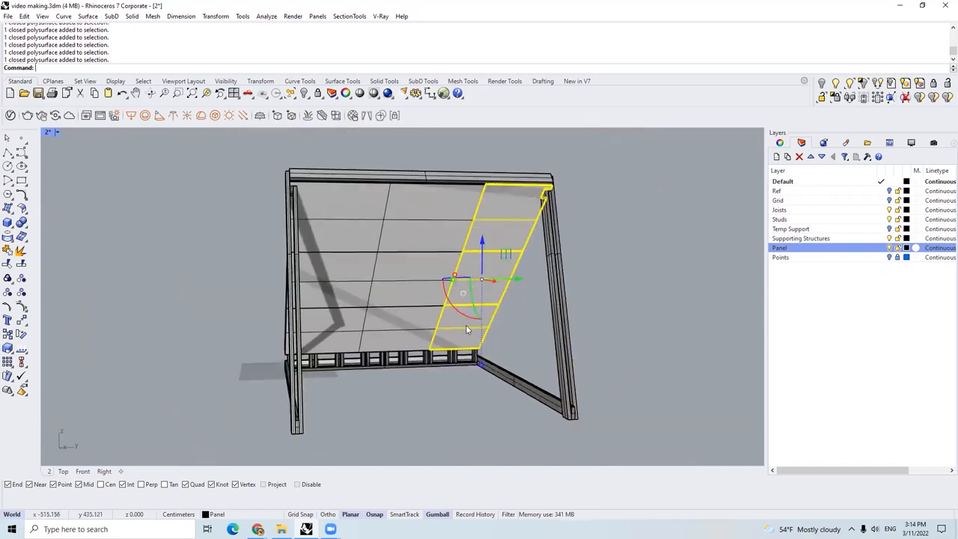
{"action": "mouse_move", "coordinate": [505, 223]}
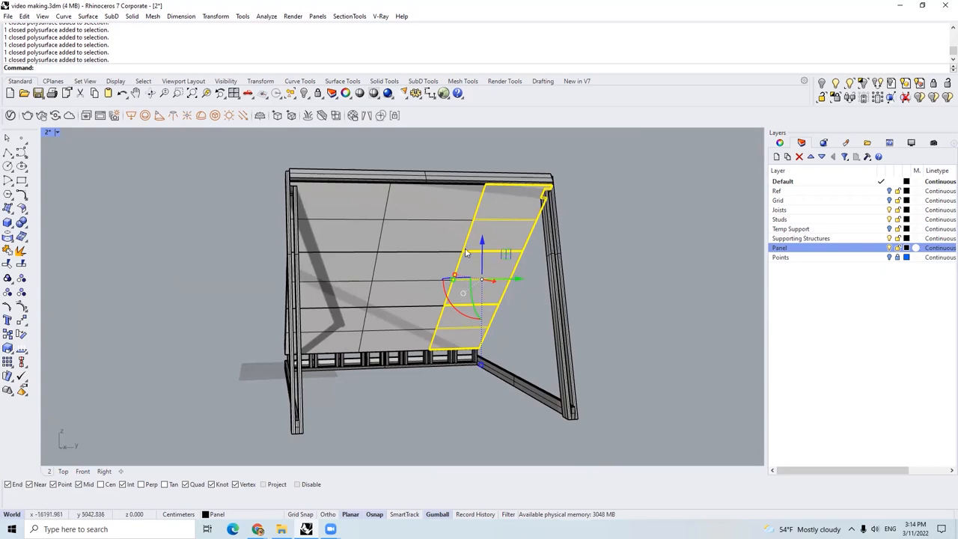
{"action": "mouse_move", "coordinate": [380, 251]}
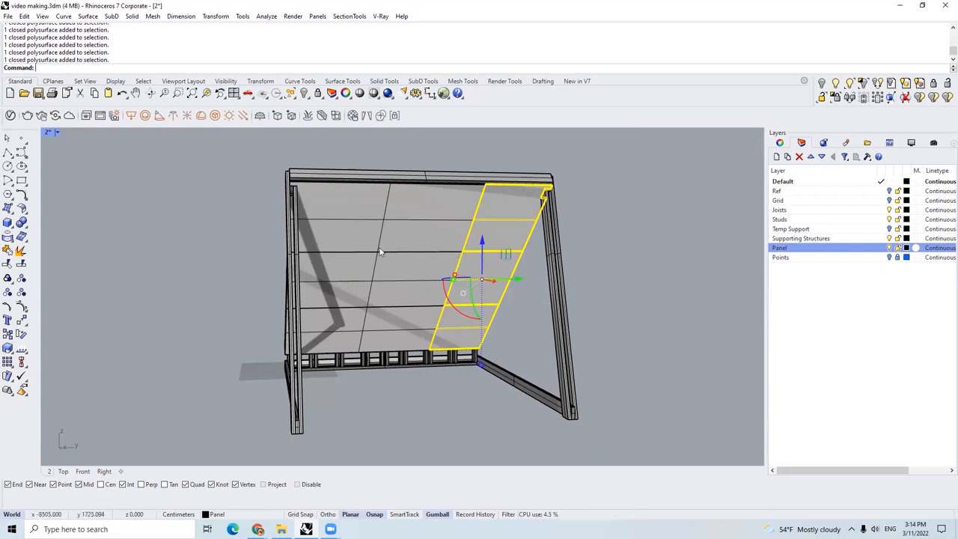